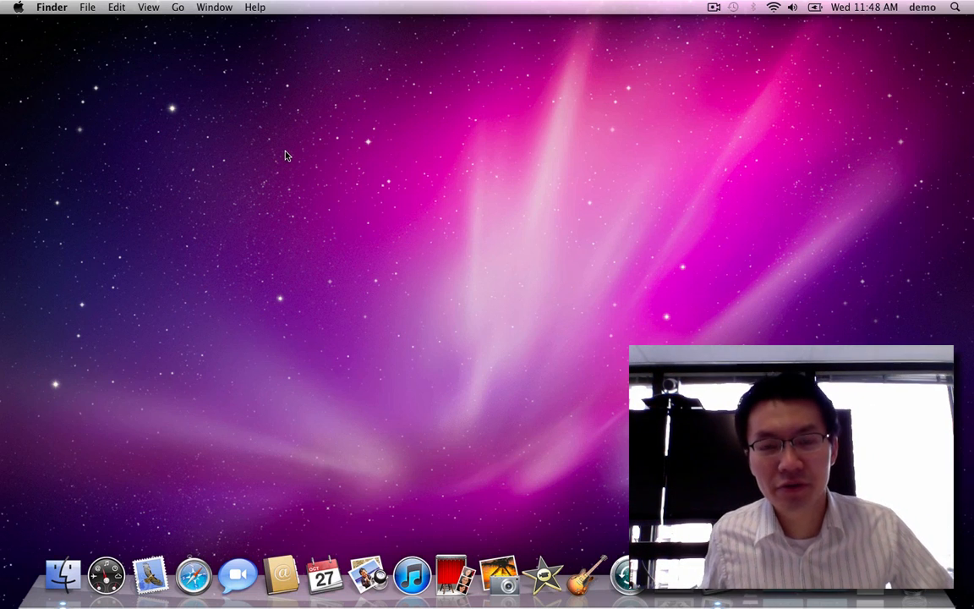
pyautogui.moveTo(336, 95)
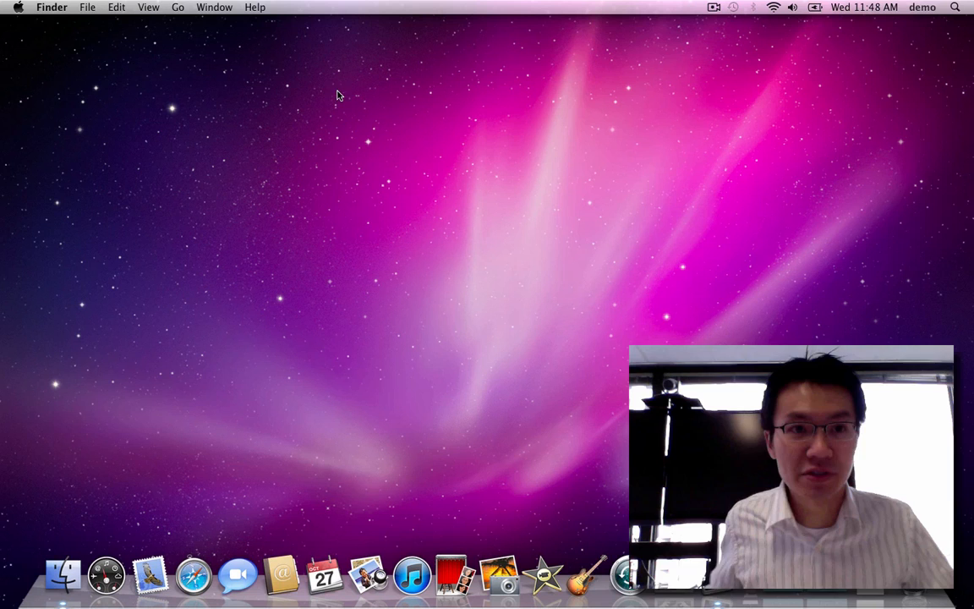
# Step: Show About This Mac from the Apple menu with OS version, processor and memory
pyautogui.click(17, 7)
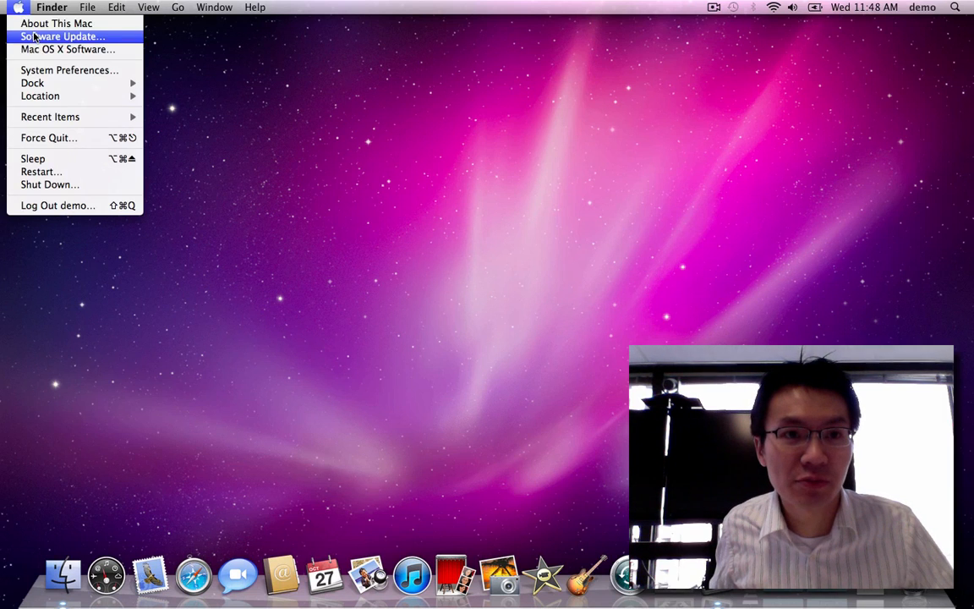
pyautogui.click(58, 23)
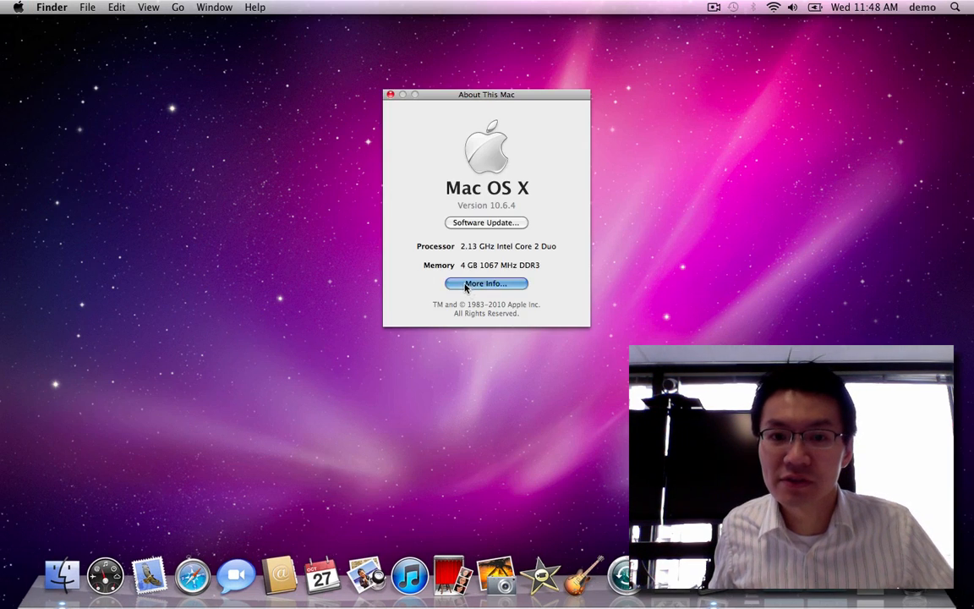
# Step: Review the Hardware Overview and Model Identifier MacBookAir3,2, then search Spotlight for 'xben'
pyautogui.click(485, 284)
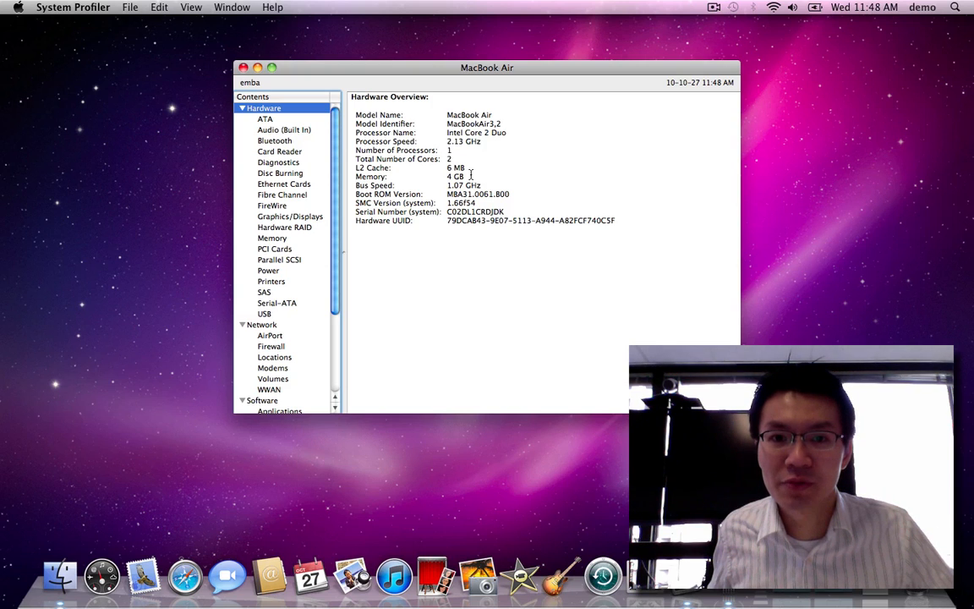
pyautogui.doubleClick(456, 175)
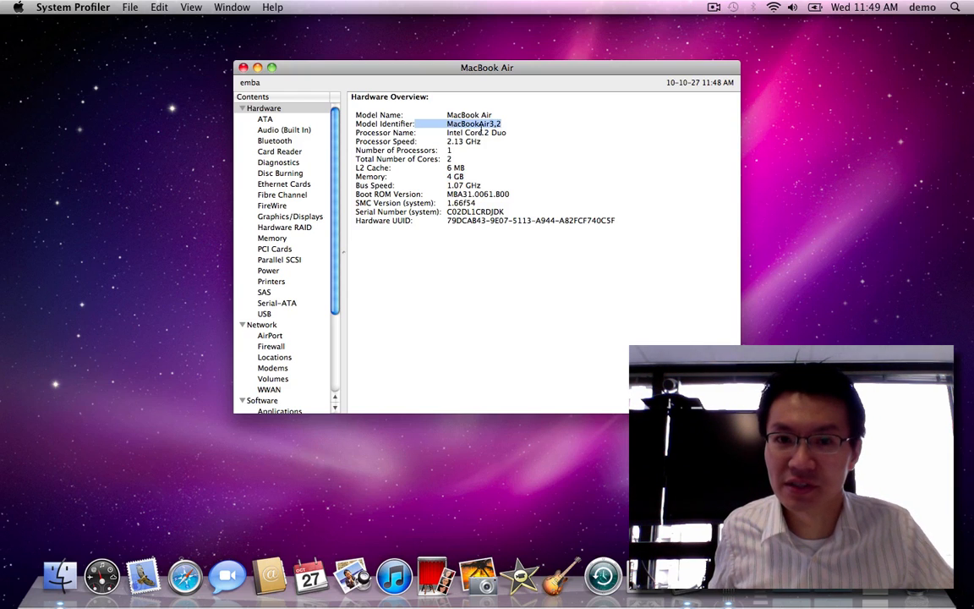
pyautogui.doubleClick(473, 123)
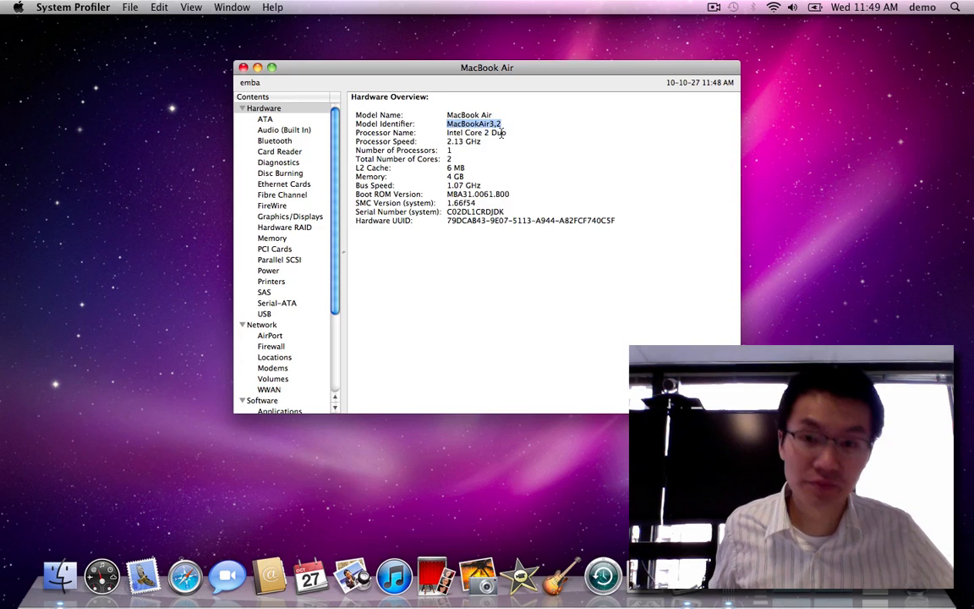
pyautogui.click(270, 67)
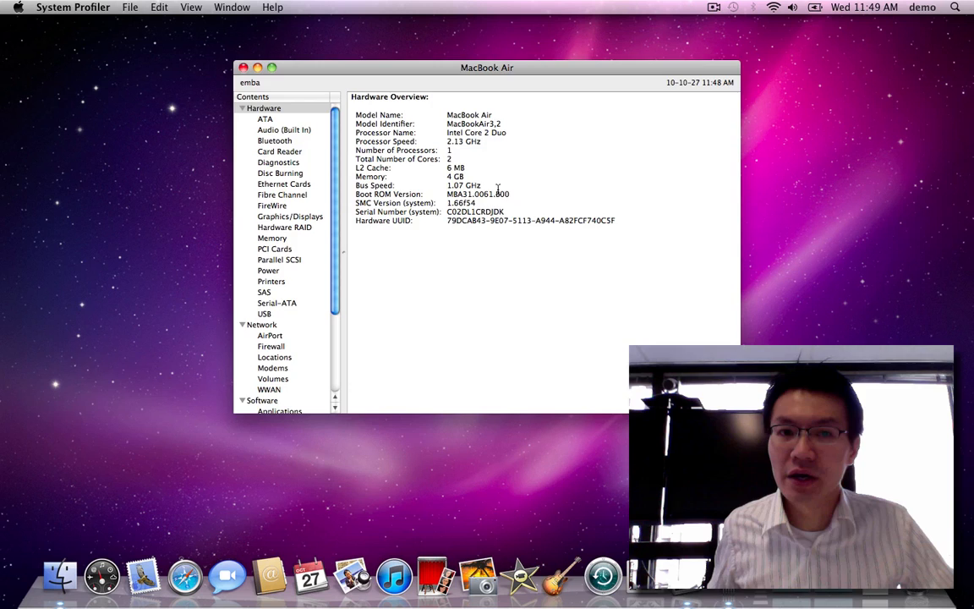
pyautogui.write('xben')
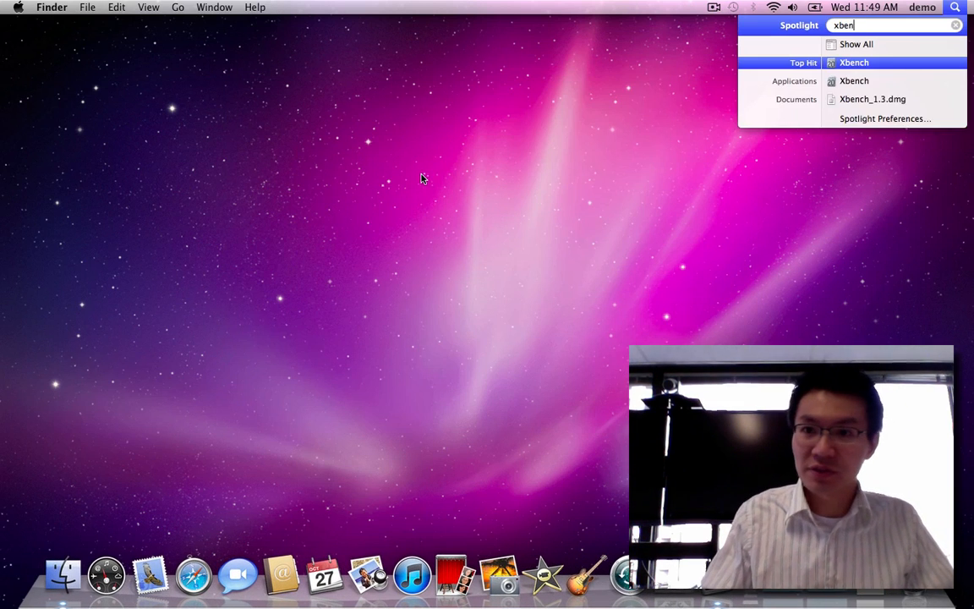
# Step: Launch Xbench from the Spotlight results and run its tests, scrolling through the scores
pyautogui.click(854, 61)
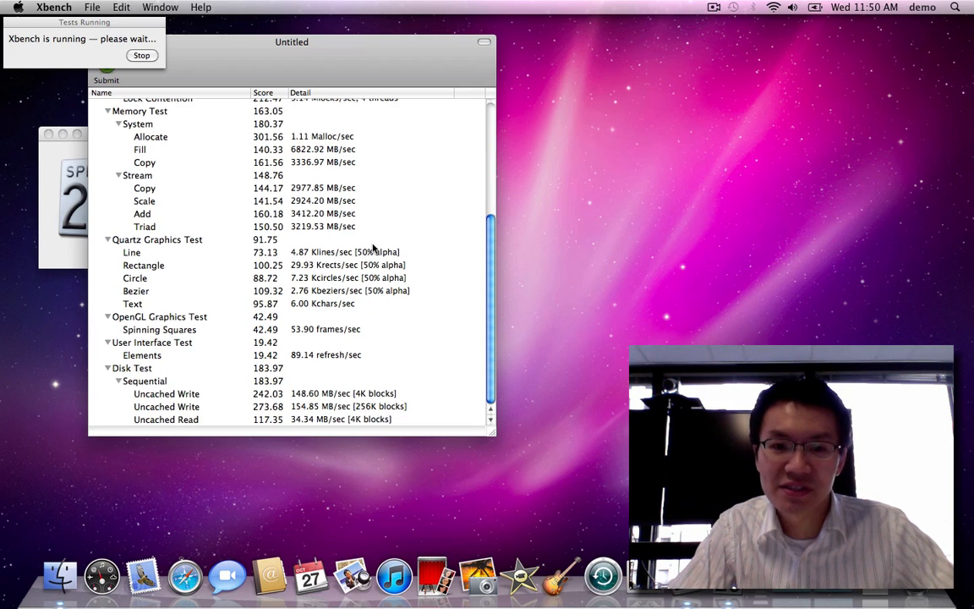
pyautogui.scroll(-3)
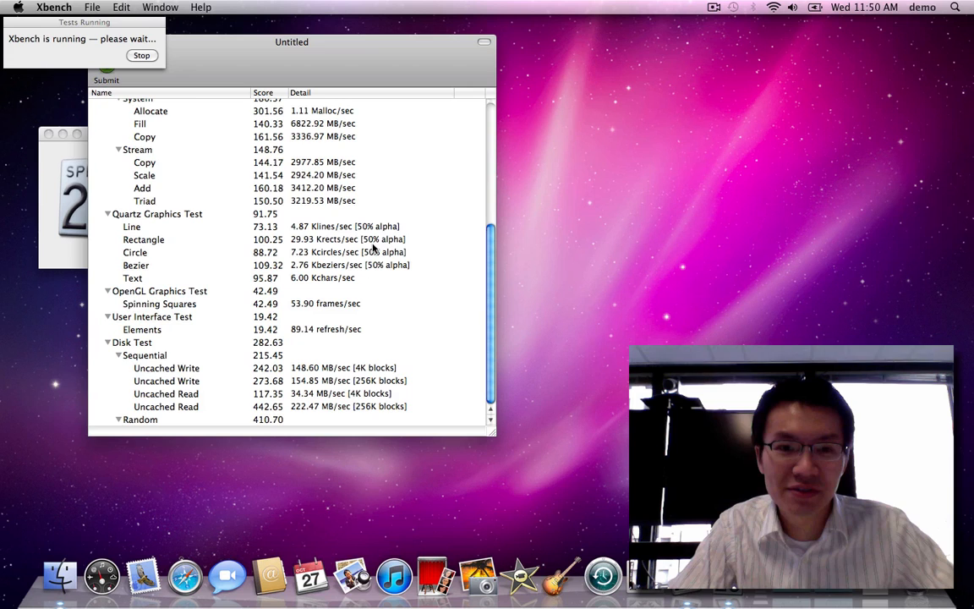
pyautogui.scroll(-3)
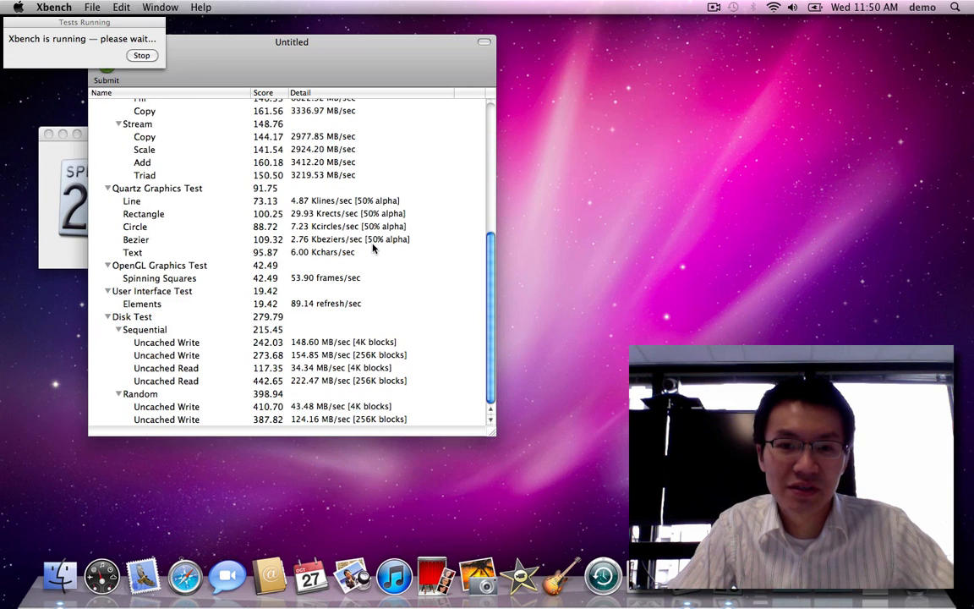
pyautogui.scroll(-3)
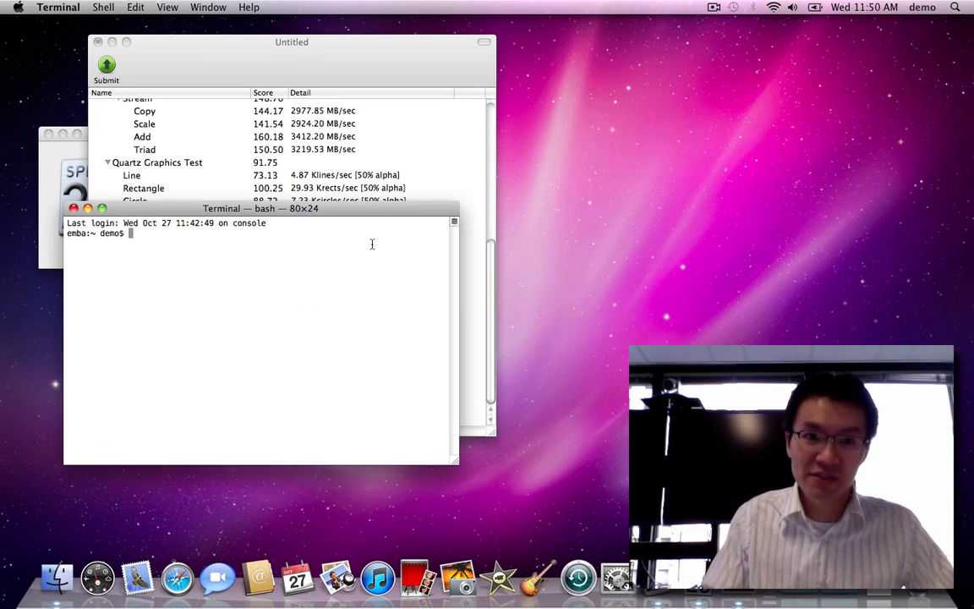
# Step: Enlarge Terminal and enter 'time dd if=/dev/disk0 of=/dev/null bs=1024k count=8000', prefixing sudo
pyautogui.moveTo(460, 463); pyautogui.dragTo(619, 528)
pyautogui.write('time ')
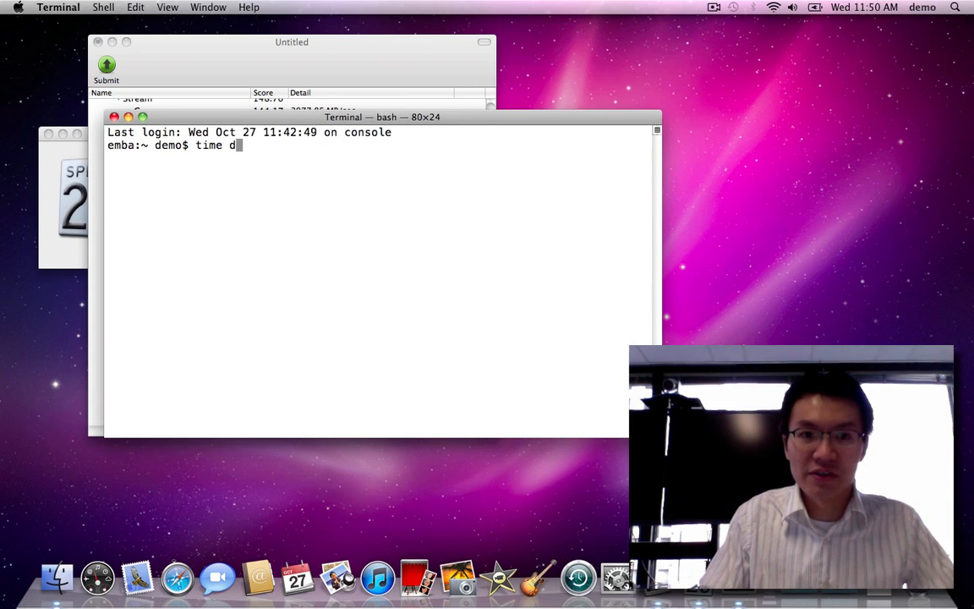
pyautogui.write('d if=/dev/')
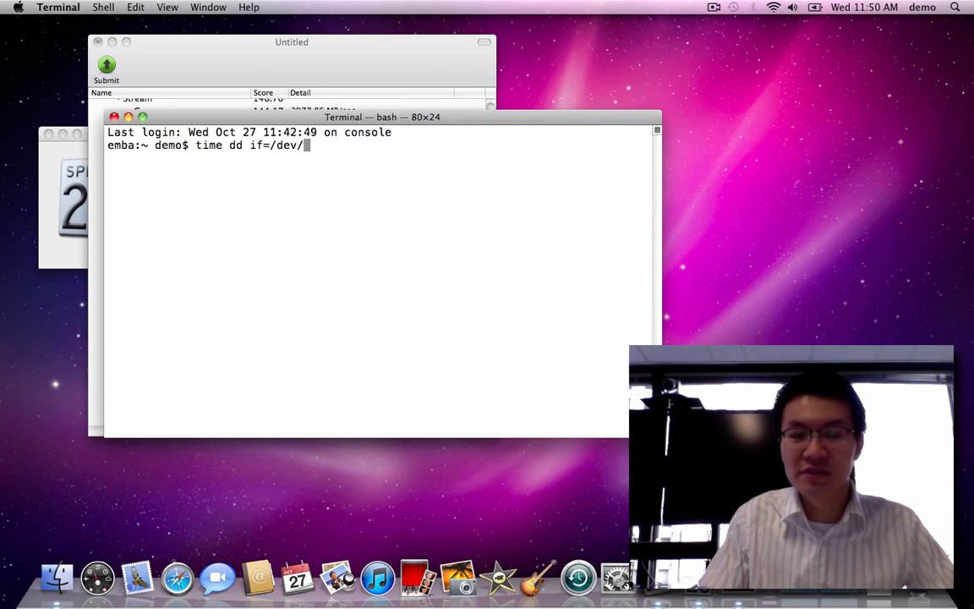
pyautogui.write('di')
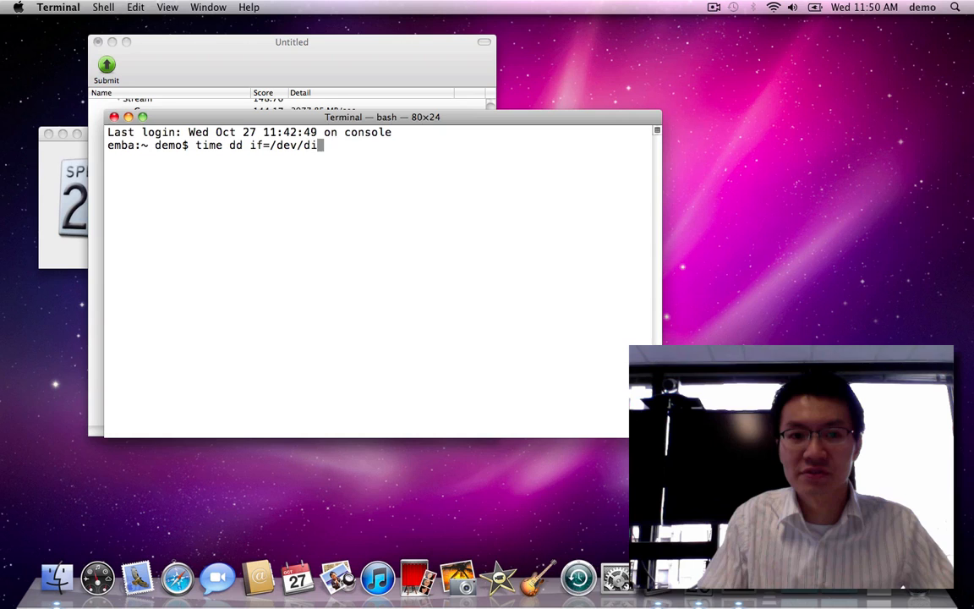
pyautogui.write('sk0 of=/dev/null bs=1024k count=')
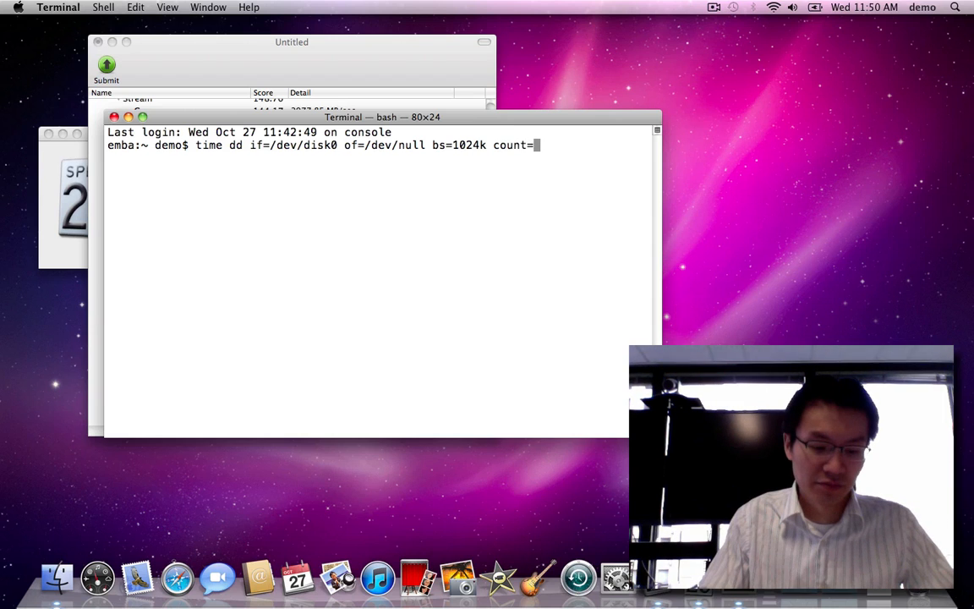
pyautogui.write('8000')
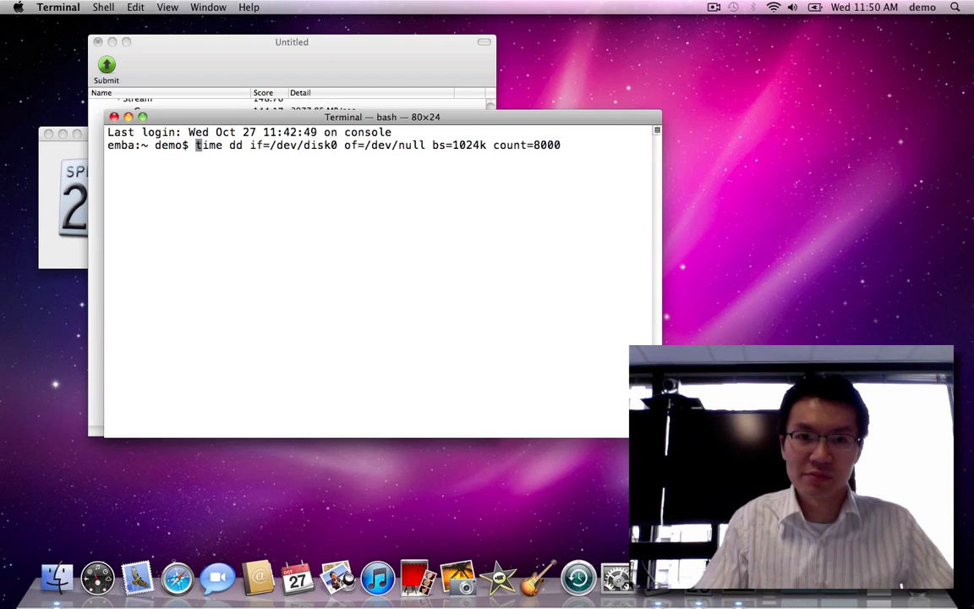
pyautogui.write('sudo')
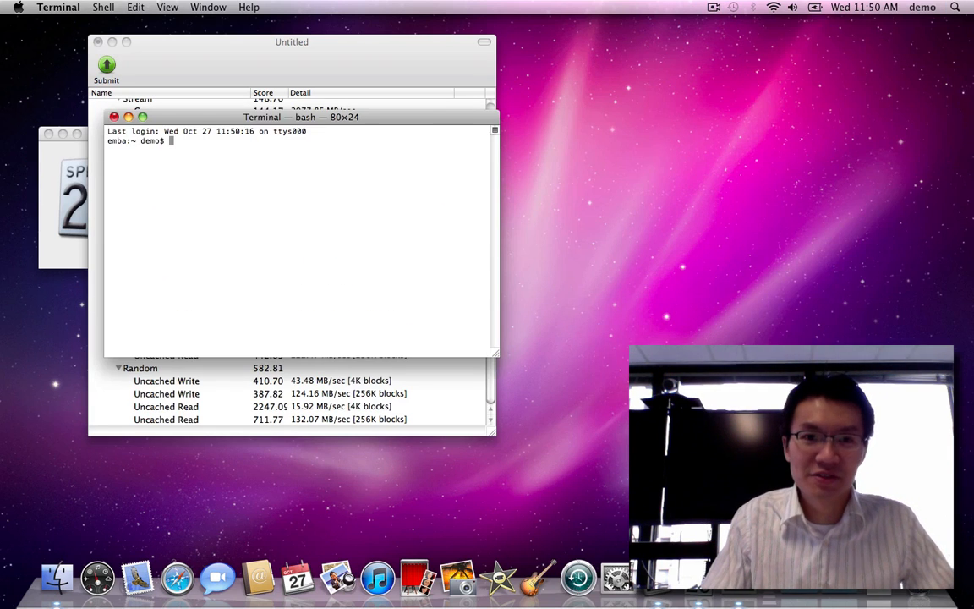
# Step: Run 'sudo time dd if=/dev/disk0 of=/dev/null bs=1024k count=8000' and answer the password prompt
pyautogui.write('su - e')
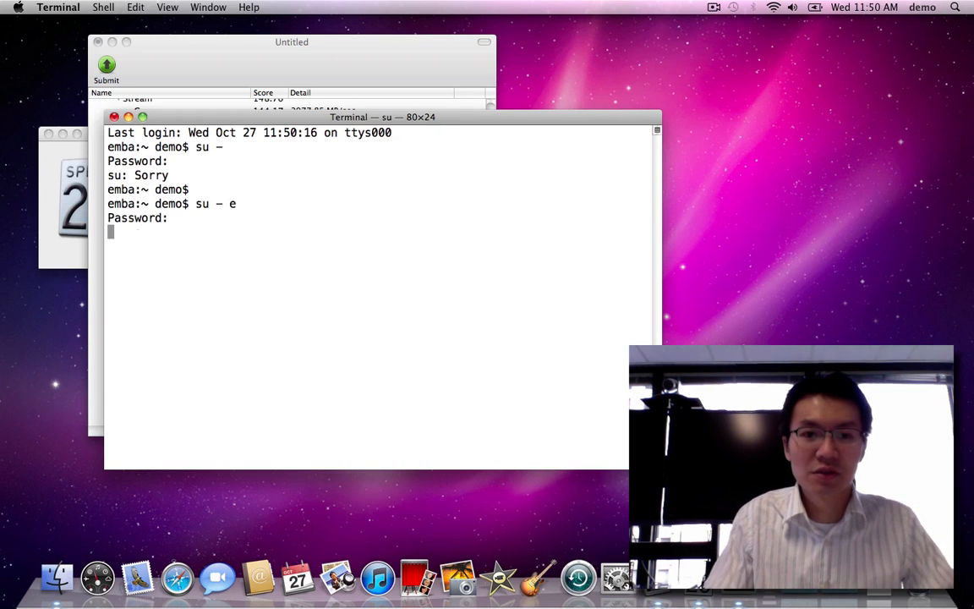
pyautogui.write('sudo')
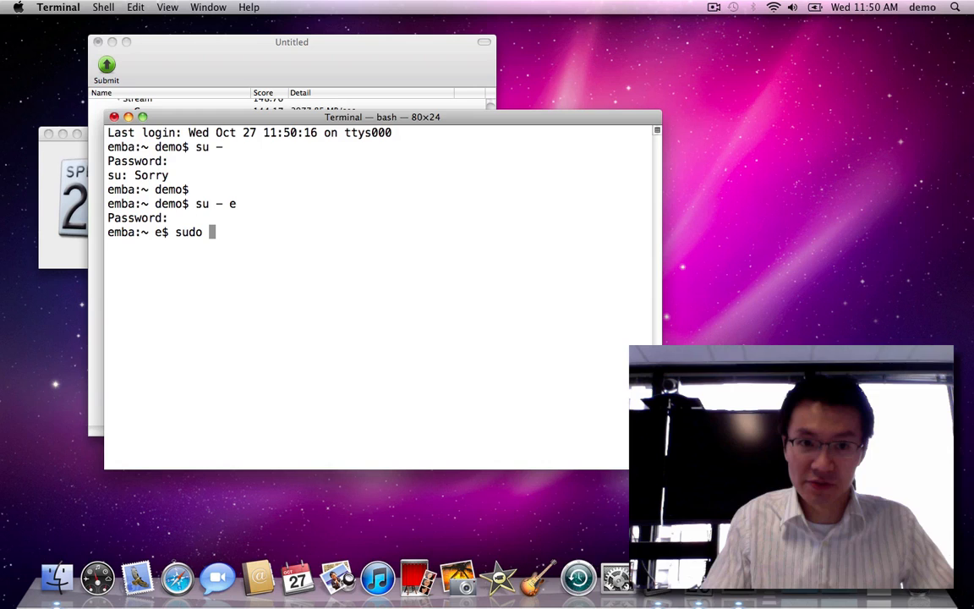
pyautogui.write('dd if=/')
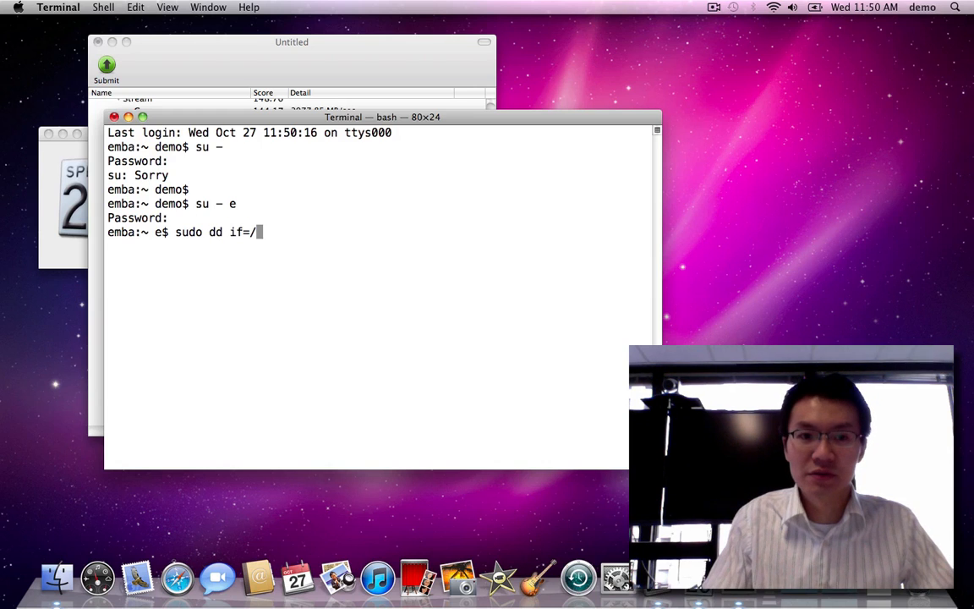
pyautogui.write('dev/disk')
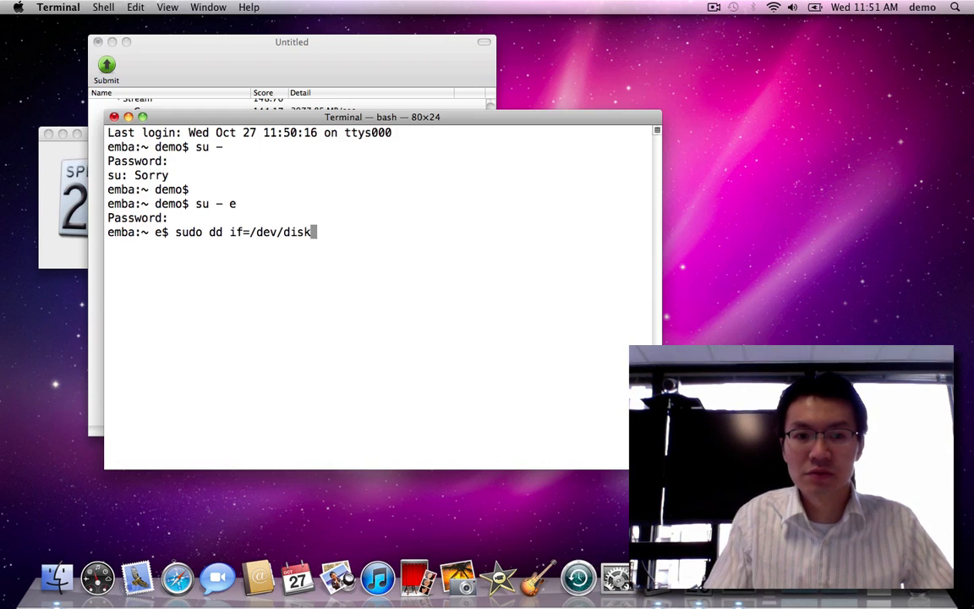
pyautogui.write('0 of=/dev/null b')
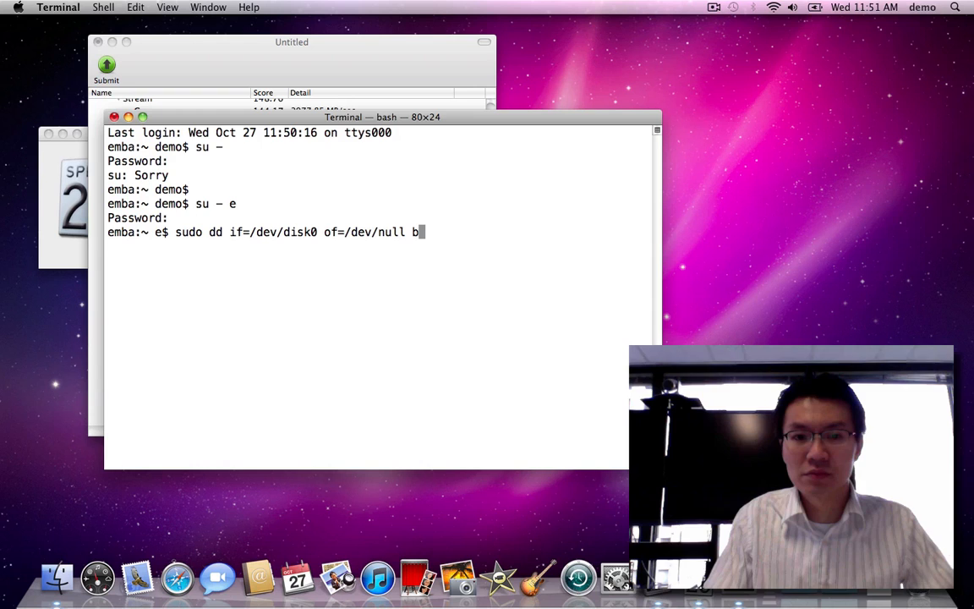
pyautogui.write('s=1024k count=')
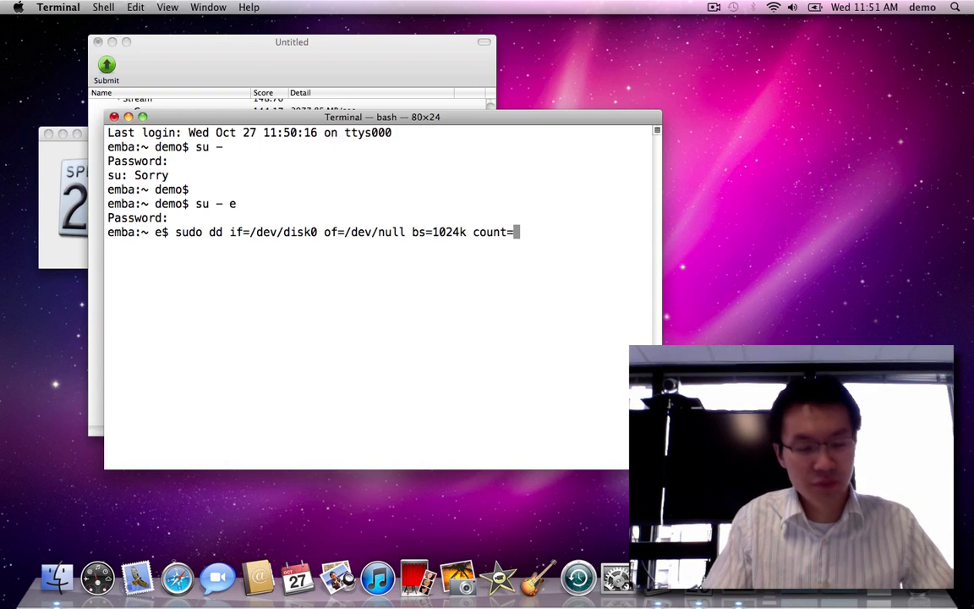
pyautogui.write('8000')
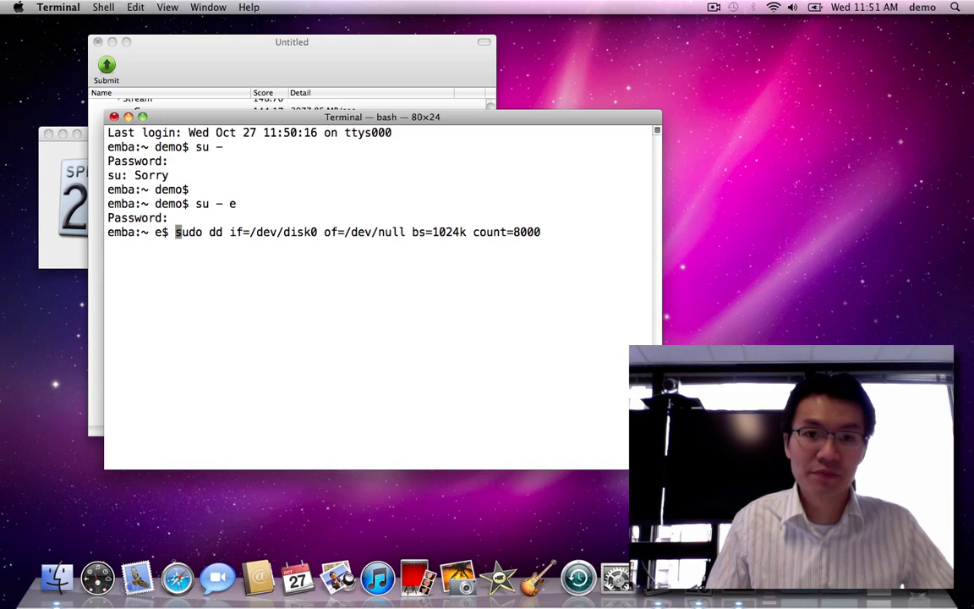
pyautogui.write(' time')
pyautogui.press('Return')
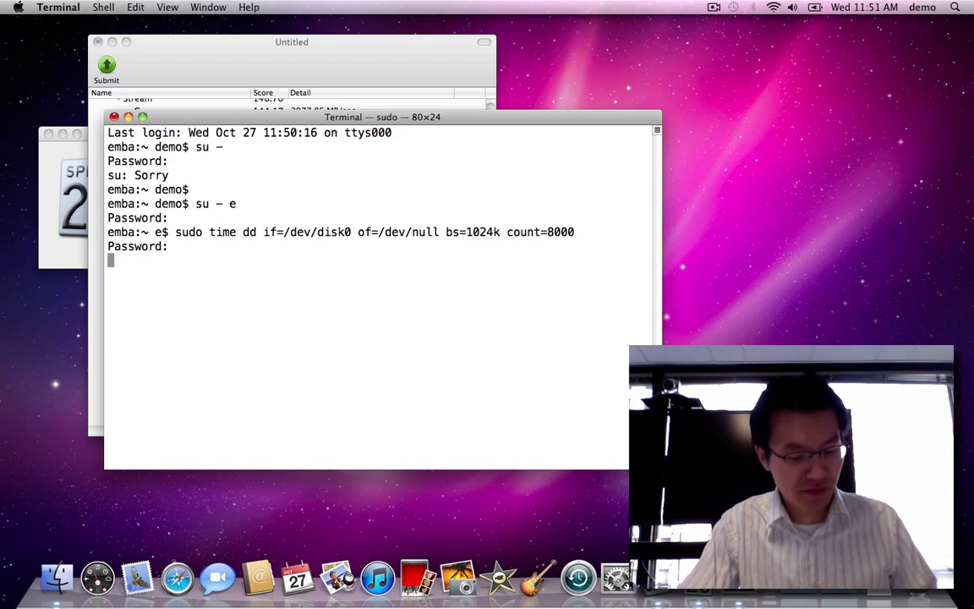
pyautogui.press('ctrl+c')
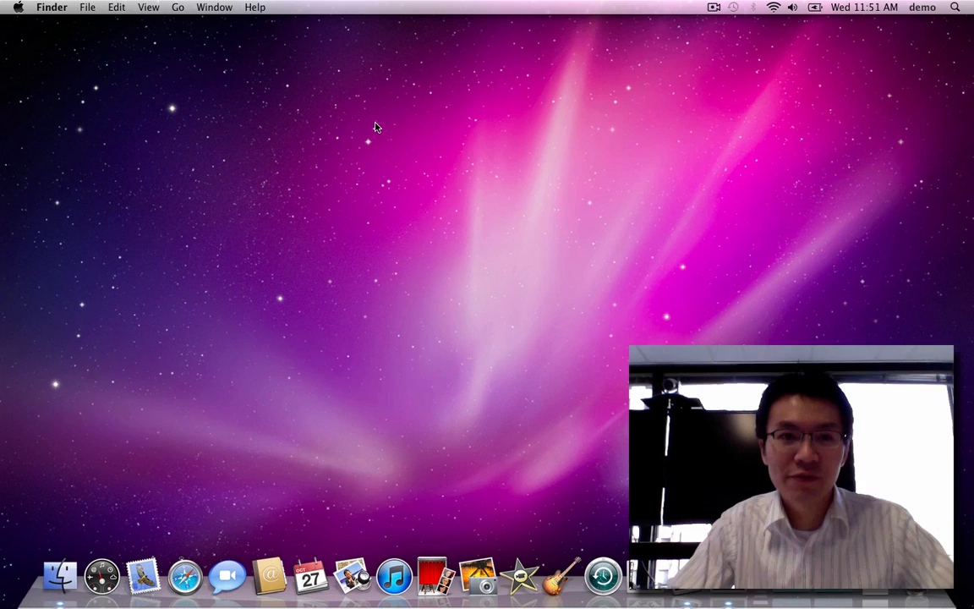
# Step: Reopen About This Mac and switch the version line to build number 10F3061
pyautogui.click(17, 7)
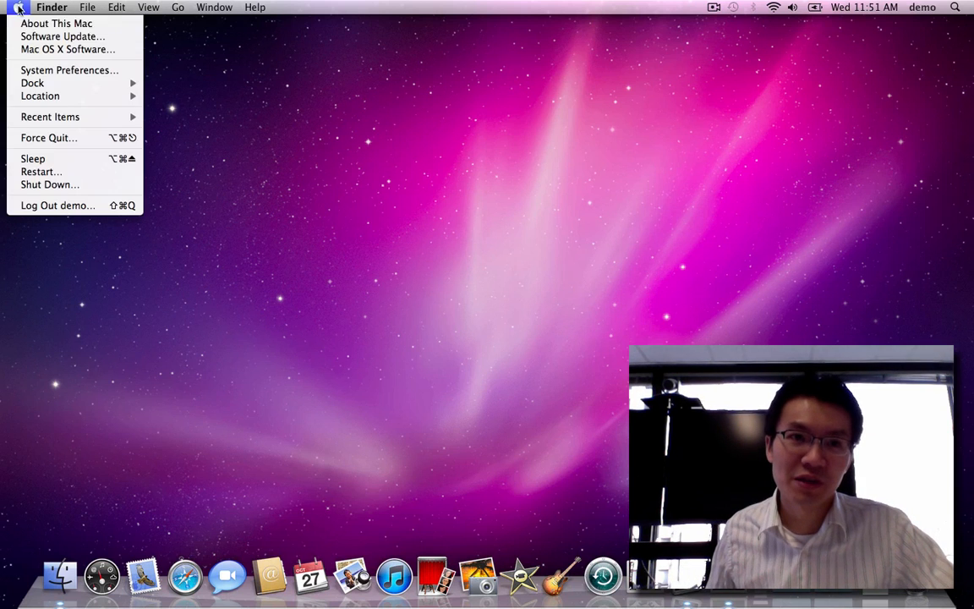
pyautogui.click(55, 23)
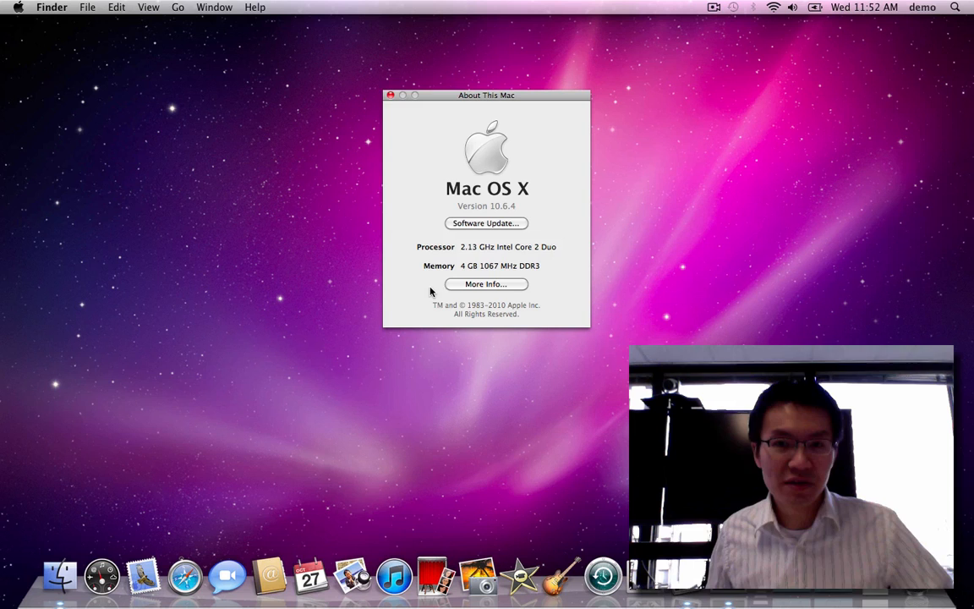
pyautogui.moveTo(419, 200)
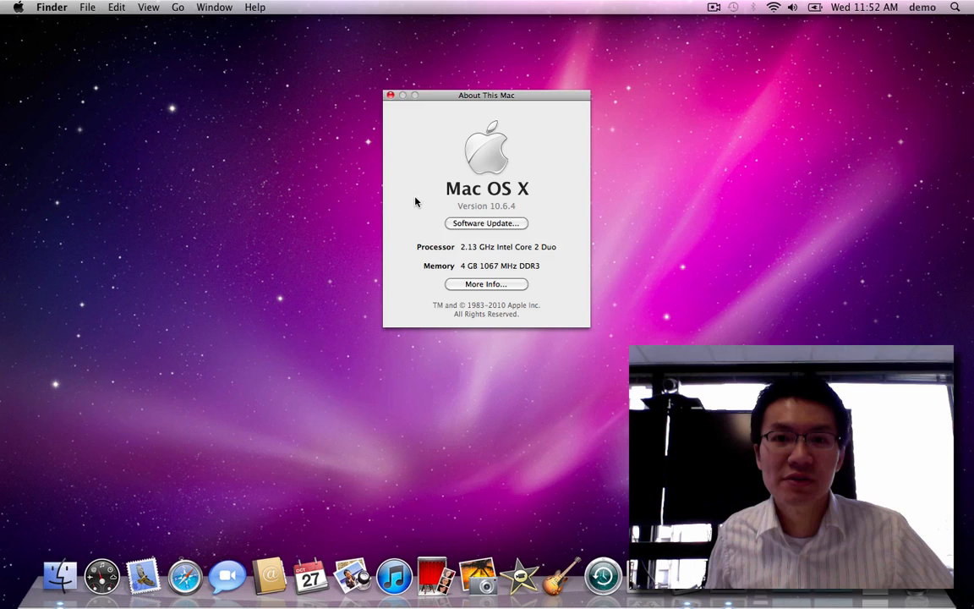
pyautogui.click(487, 206)
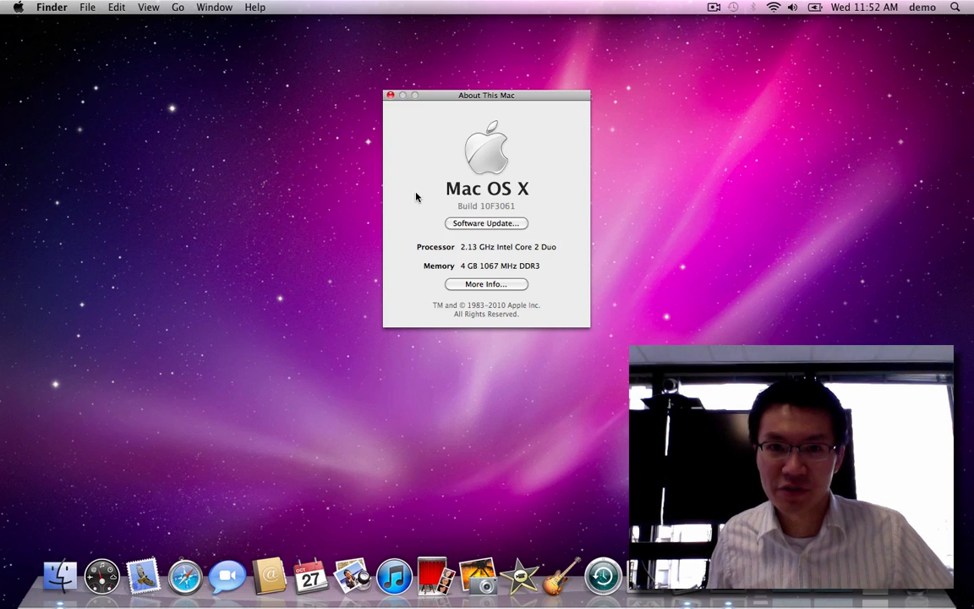
pyautogui.moveTo(403, 152)
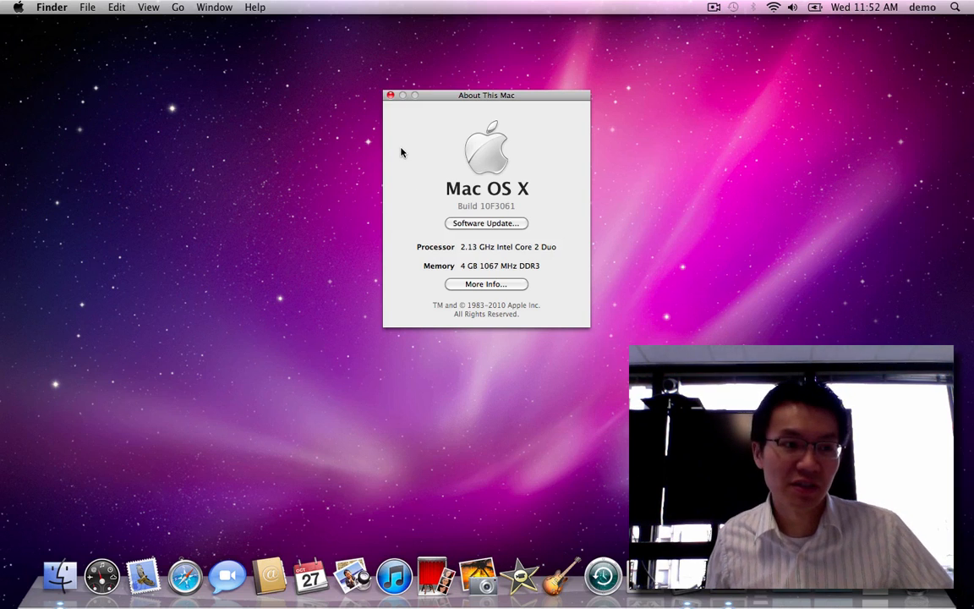